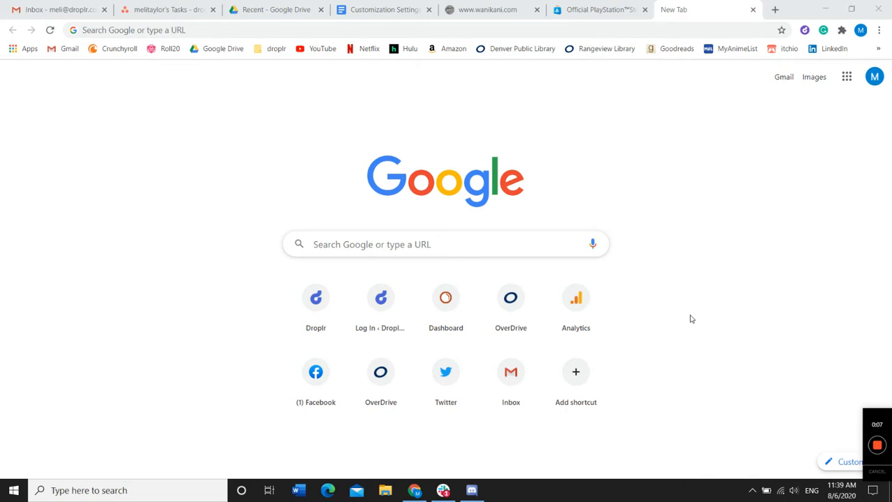
pyautogui.moveTo(748, 291)
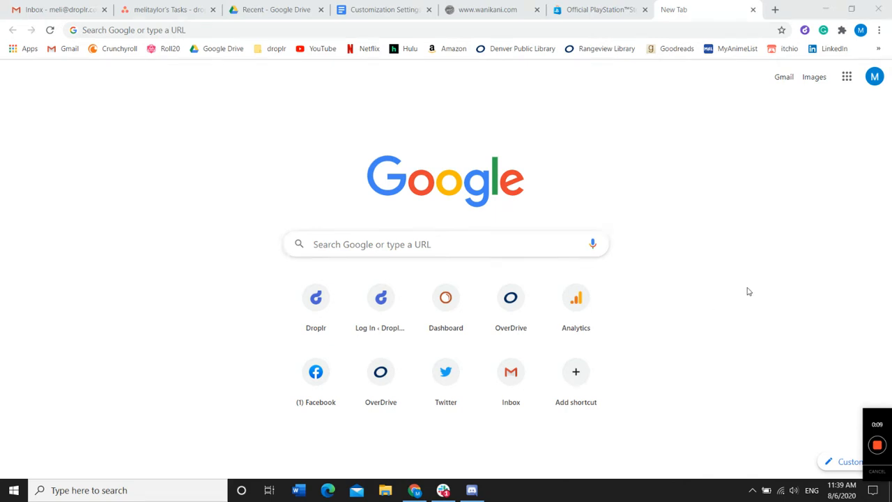
pyautogui.moveTo(753, 269)
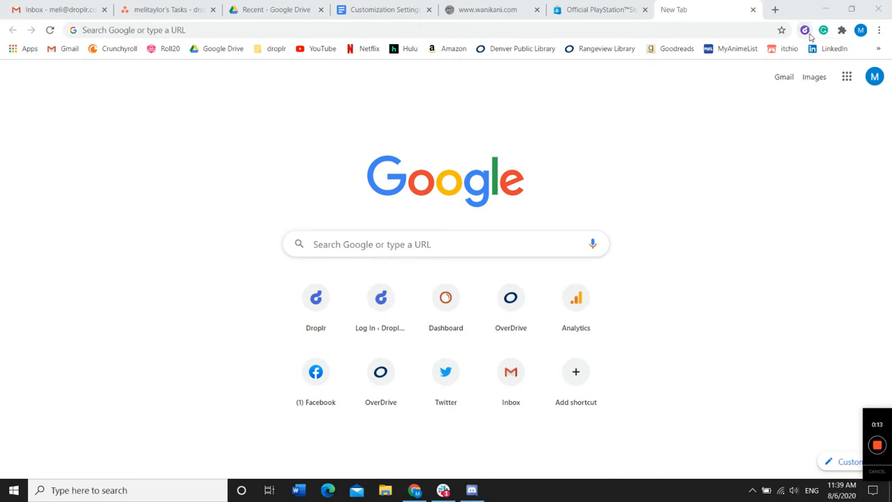
# Step: Start a full-desktop screencast from the Droplr extension's Screencast options
pyautogui.click(805, 30)
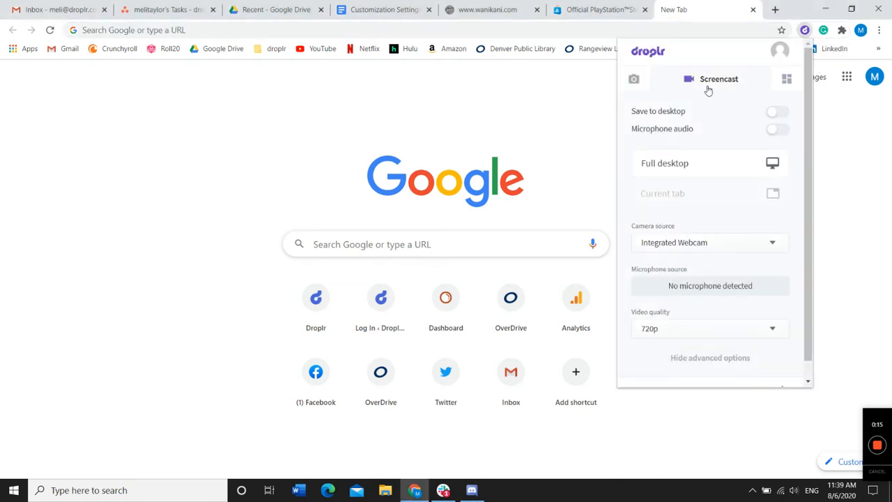
pyautogui.moveTo(696, 82)
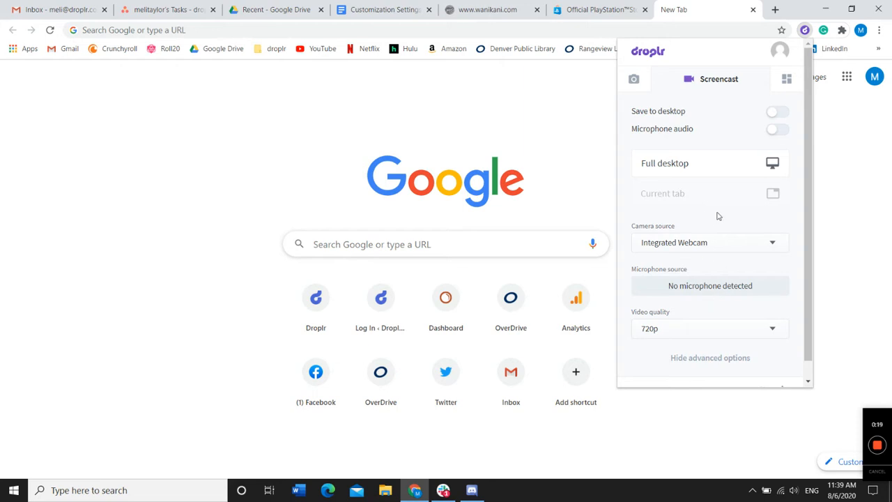
pyautogui.moveTo(774, 229)
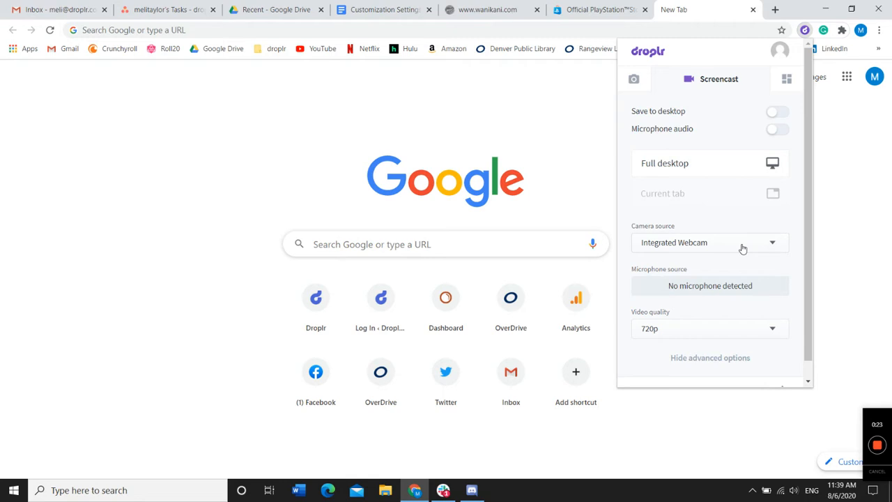
pyautogui.moveTo(701, 309)
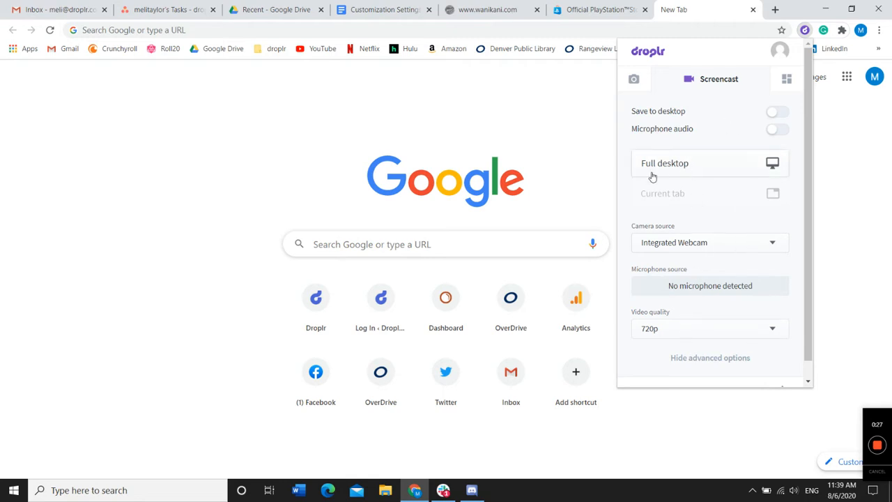
pyautogui.moveTo(703, 173)
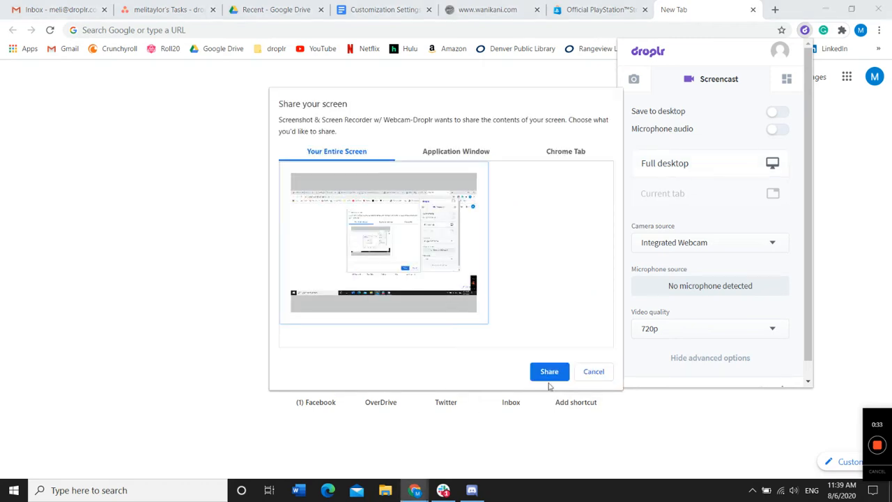
# Step: Share the entire screen so the Droplr screencast begins recording
pyautogui.click(549, 372)
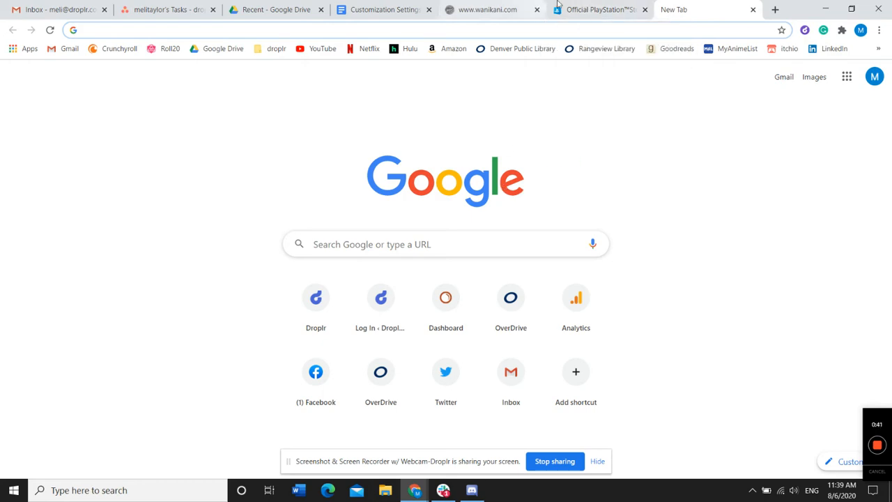
# Step: Browse the PlayStation Store Games page while recording, then return to the Discord tab
pyautogui.click(602, 10)
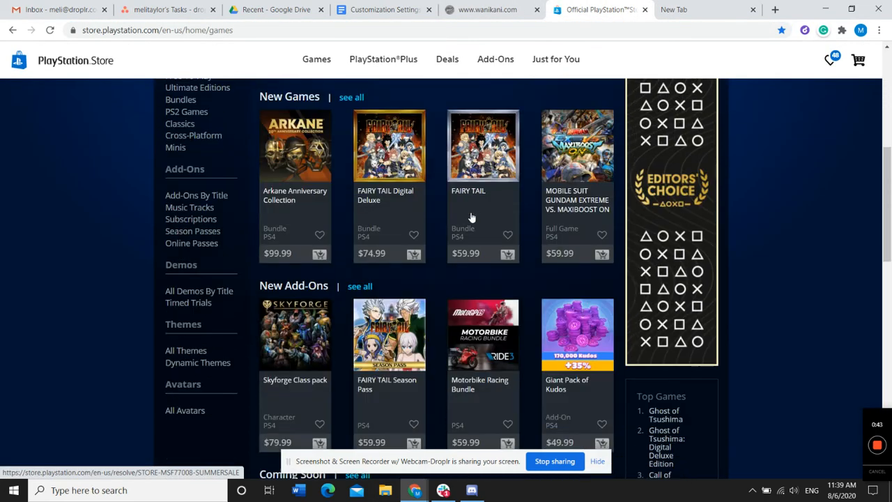
pyautogui.scroll(-3)
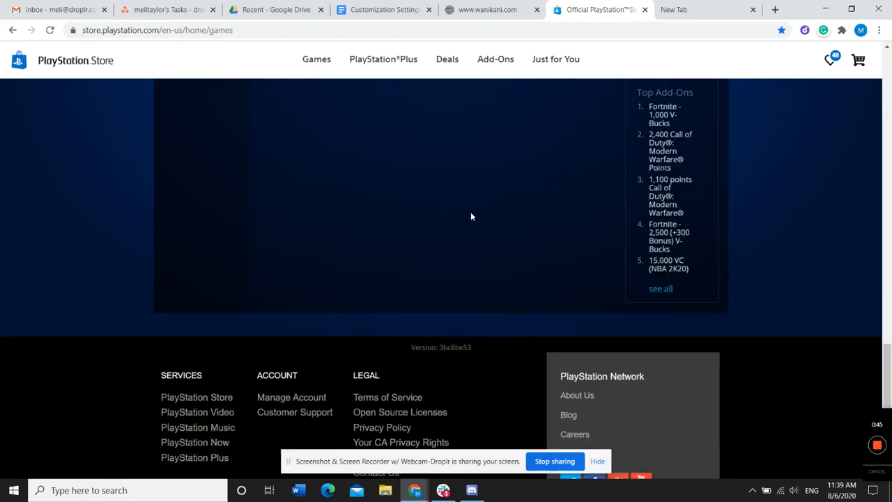
pyautogui.scroll(3)
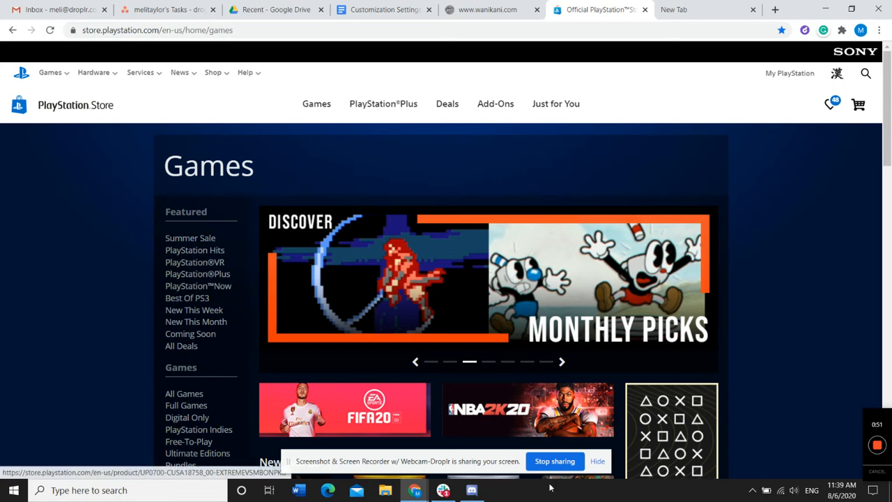
pyautogui.click(597, 461)
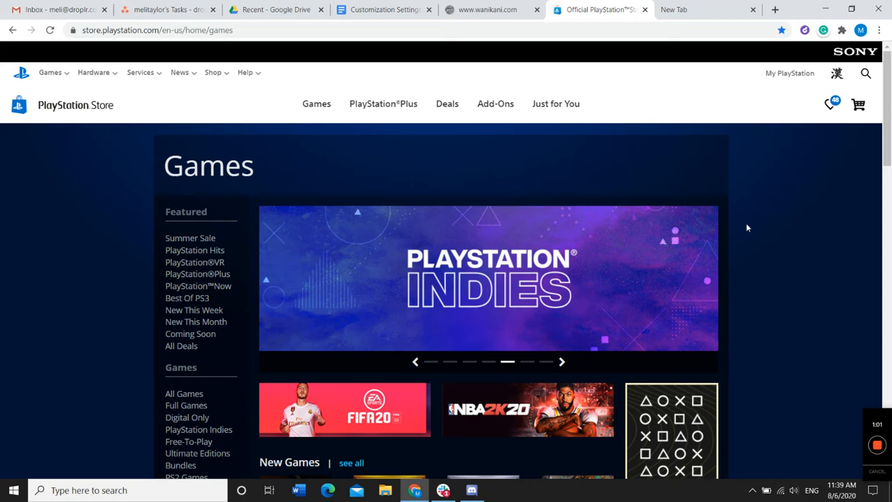
pyautogui.click(697, 9)
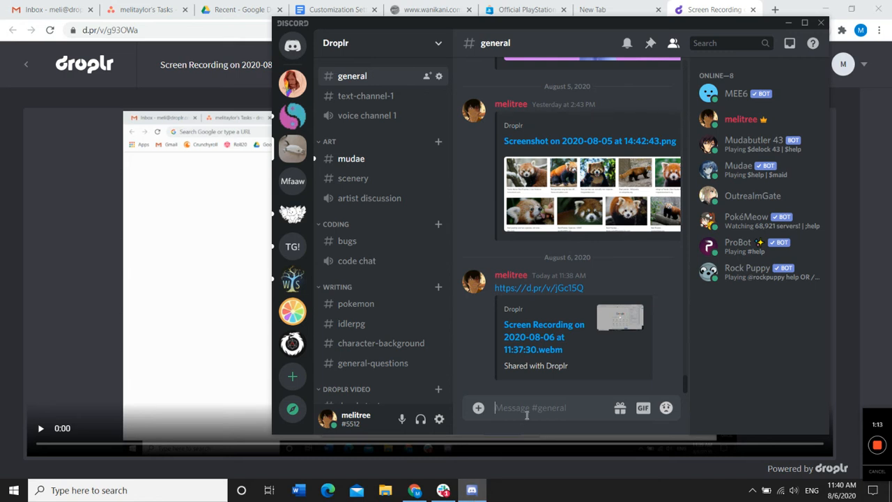
pyautogui.write('https://d.pr/v/g93OWa')
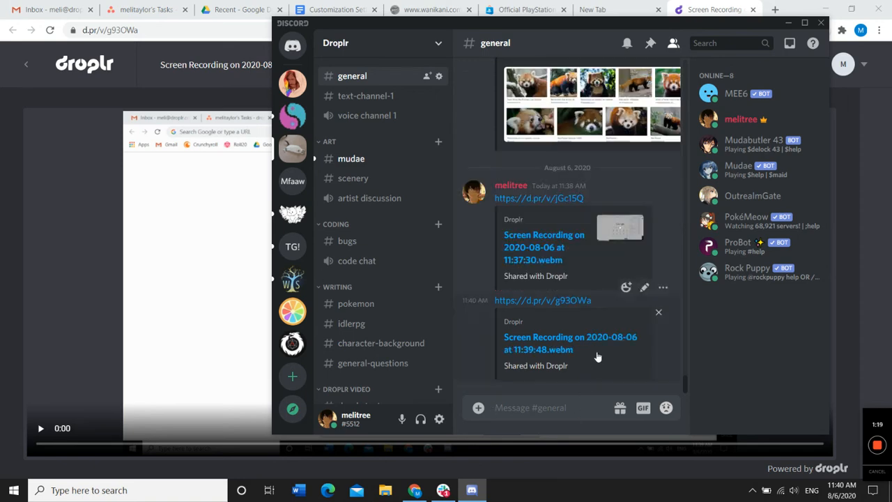
pyautogui.moveTo(593, 337)
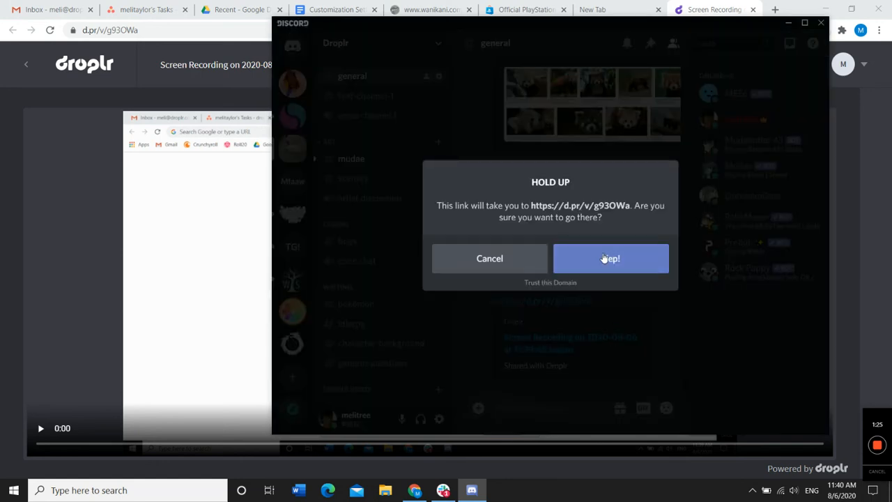
pyautogui.click(610, 259)
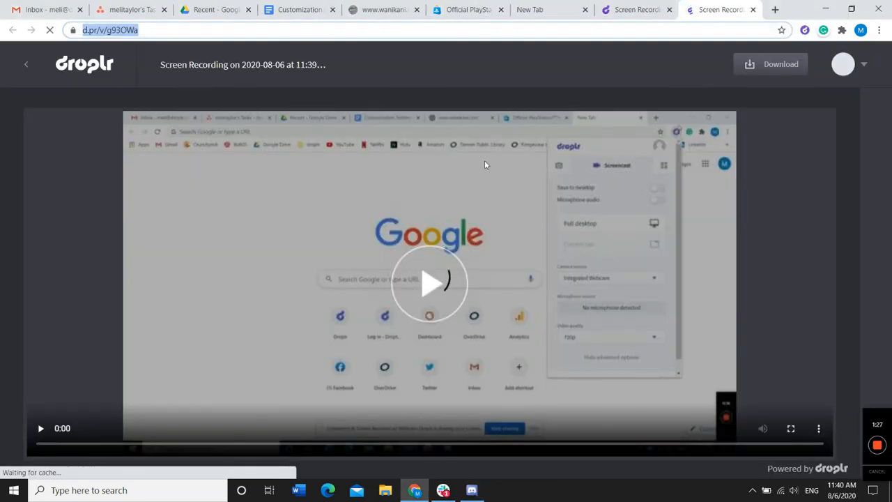